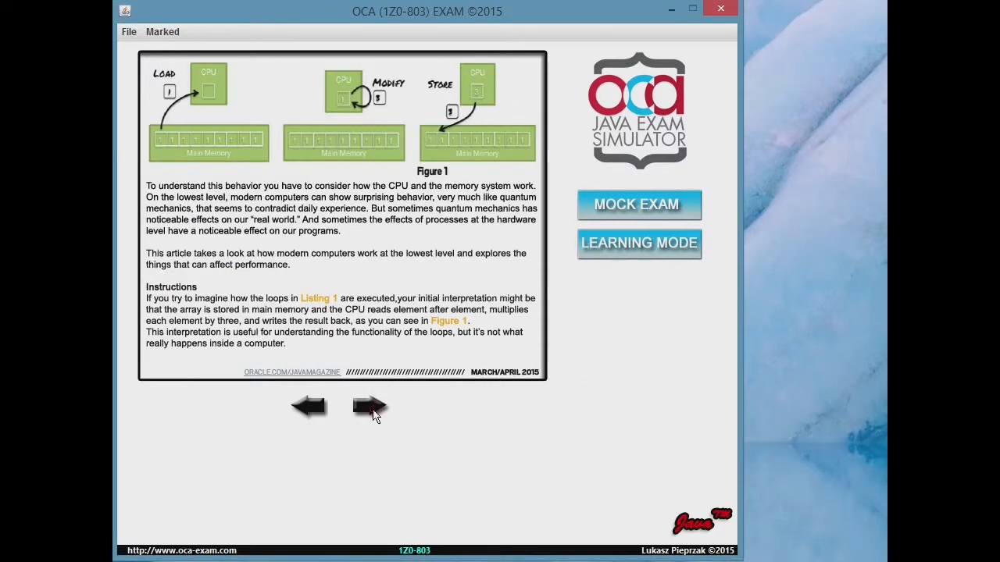
Step: Show the Mock Exam menu listing the six exams with their passed, pending and failed scores
click(368, 406)
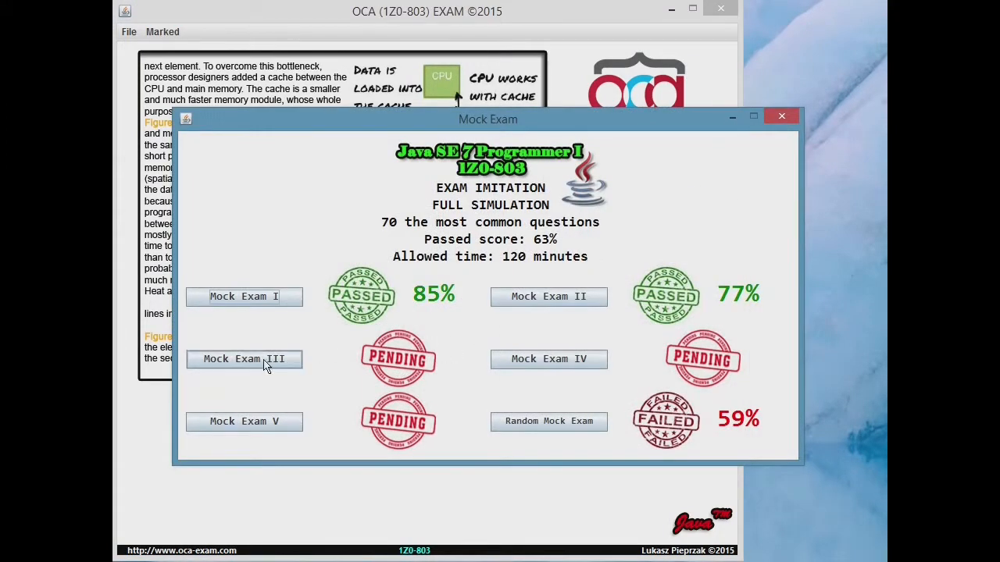
Step: Launch Mock Exam III and begin its 70-question run
click(243, 358)
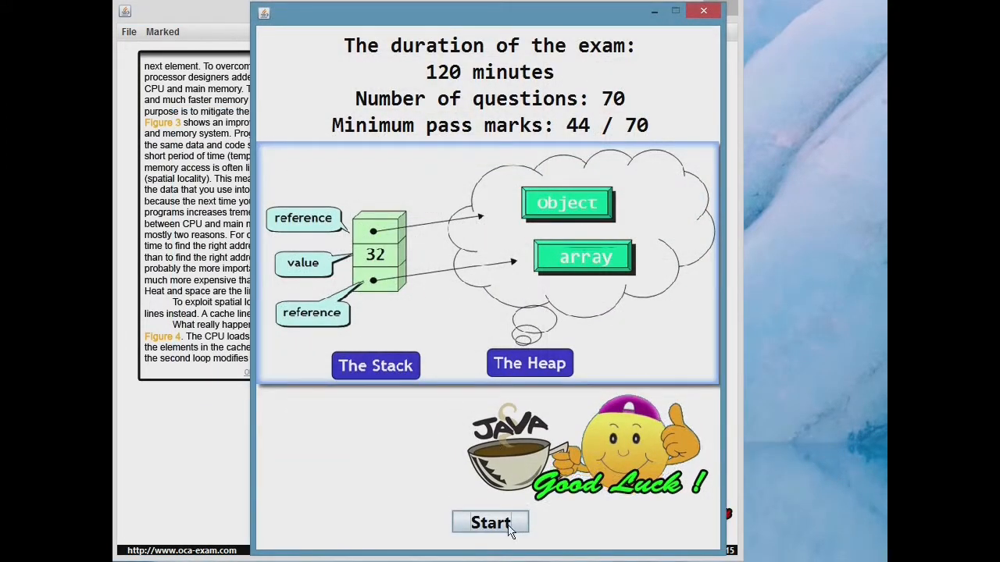
click(490, 521)
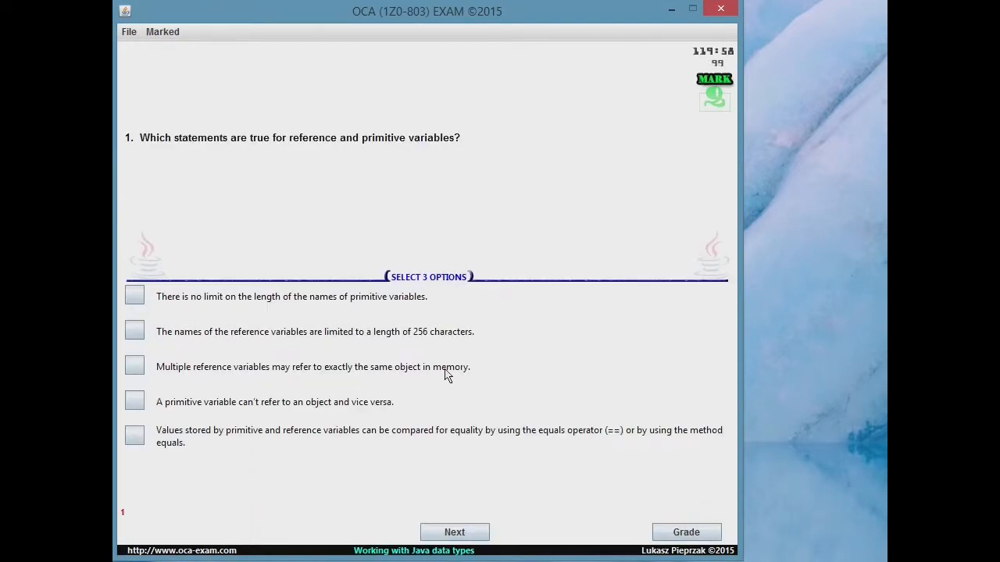
mouse_move(182, 304)
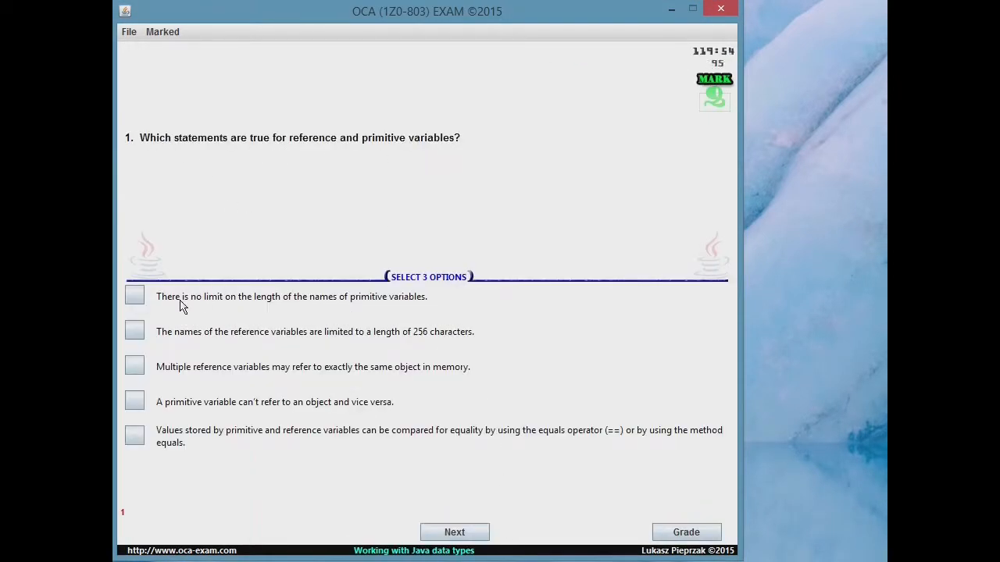
Step: Answer question 1 with the primitive name length, shared-object references and no-object primitives choices, then reach question 2
click(134, 297)
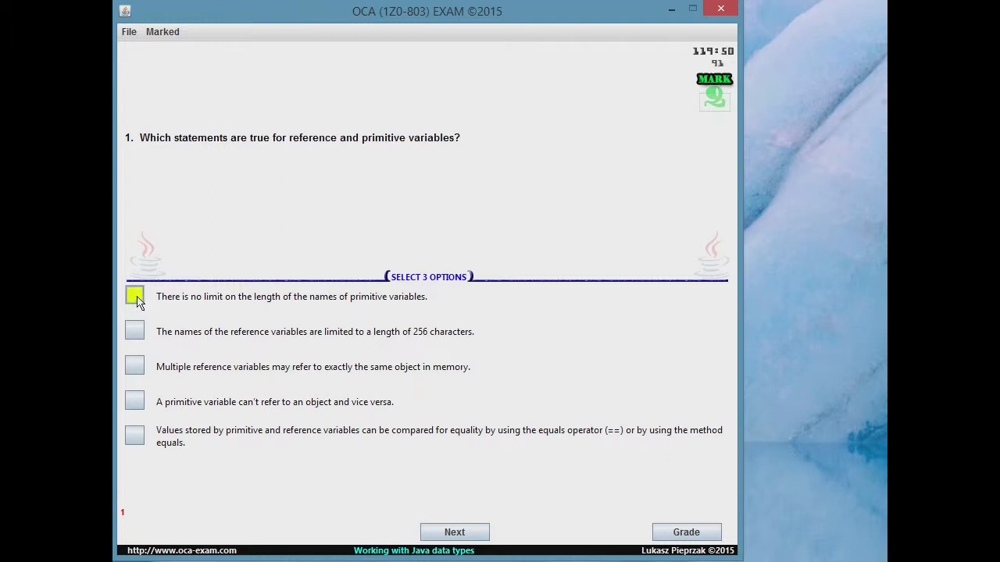
click(135, 297)
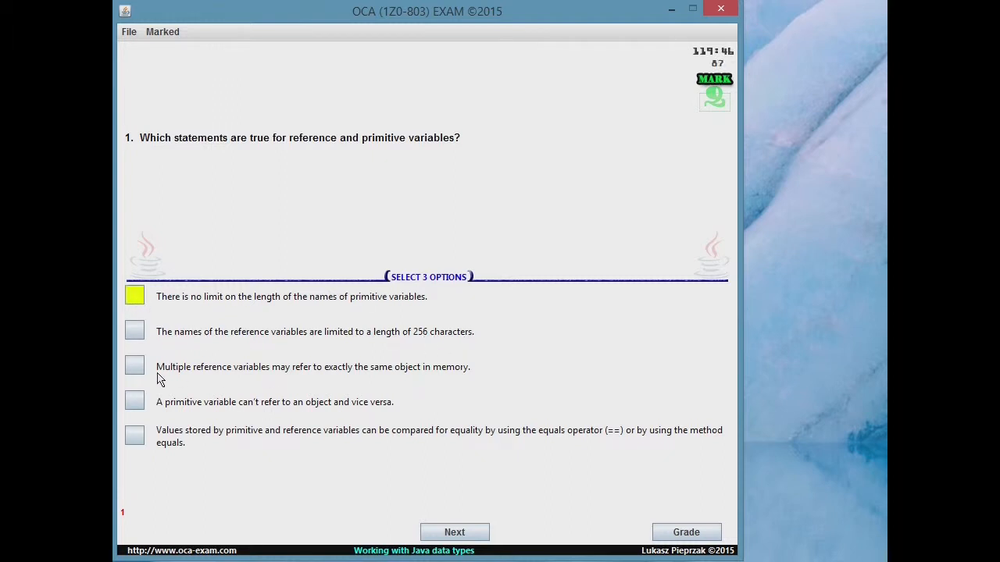
click(134, 365)
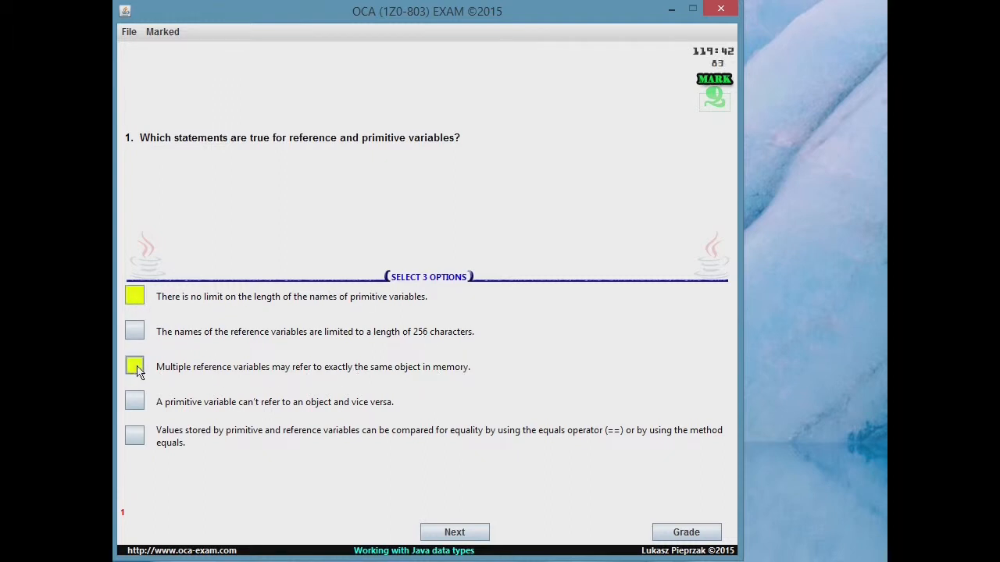
click(134, 366)
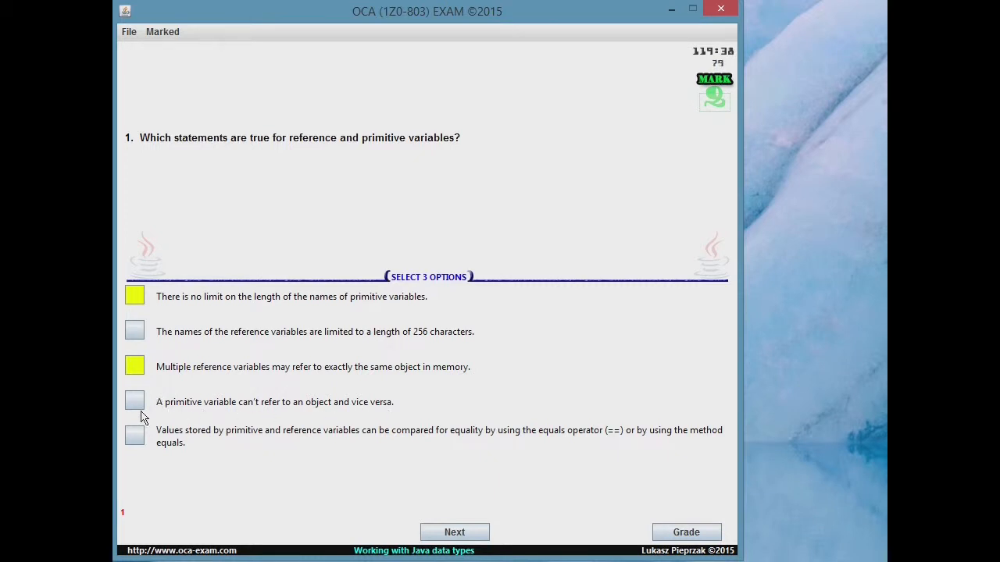
click(135, 401)
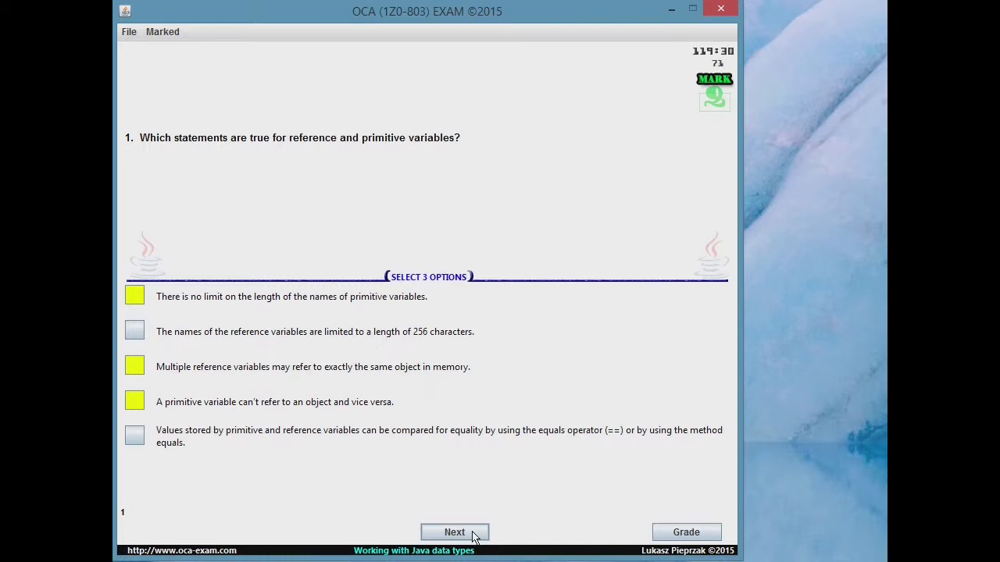
click(454, 531)
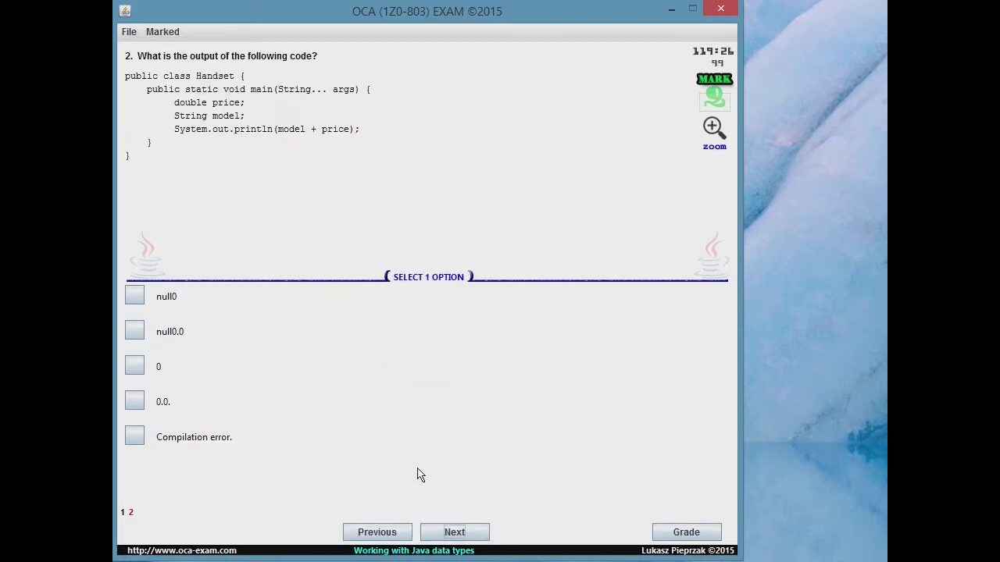
Step: Start a Java basics learning session of 4 questions with the timer OFF
click(712, 127)
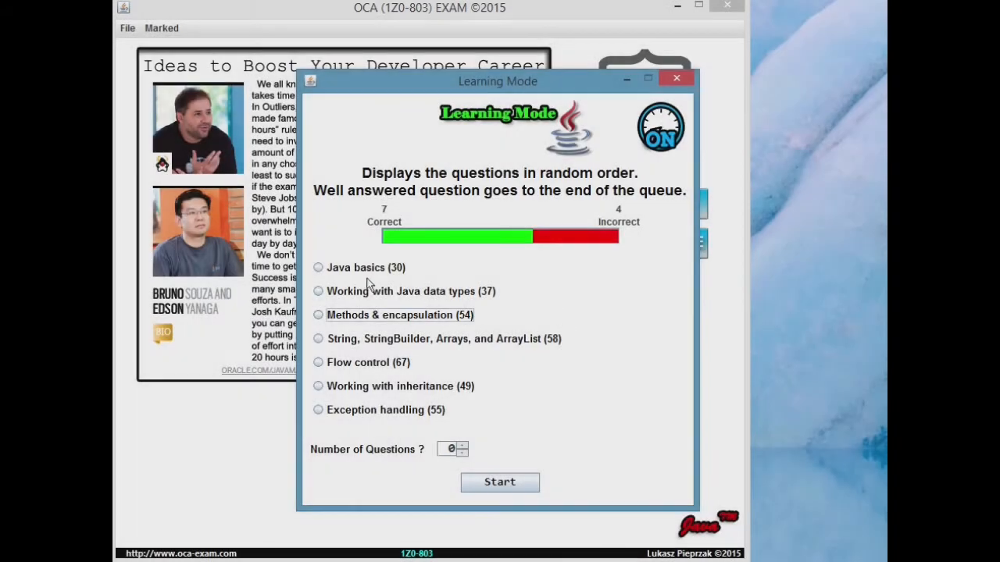
click(318, 267)
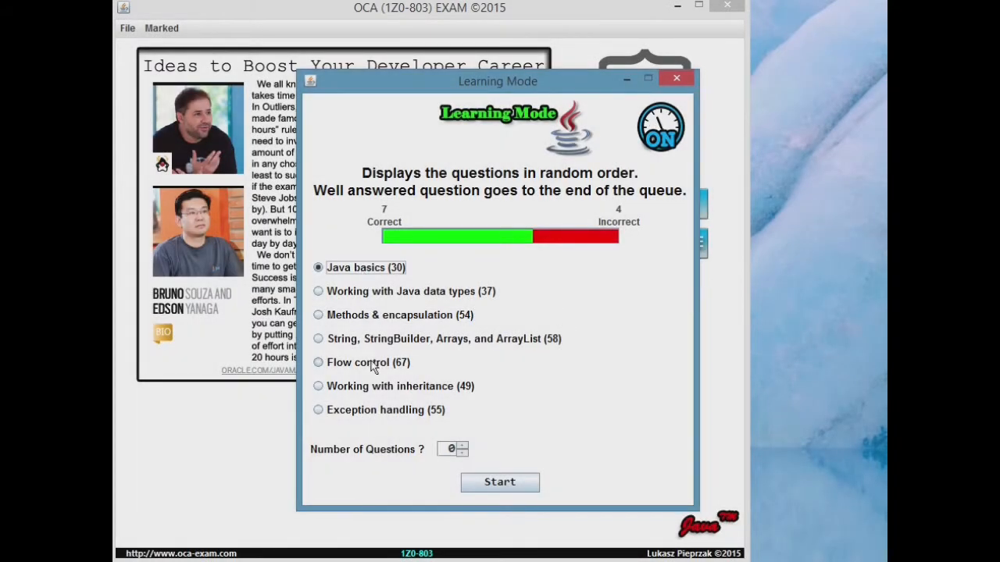
mouse_move(438, 440)
text(3)
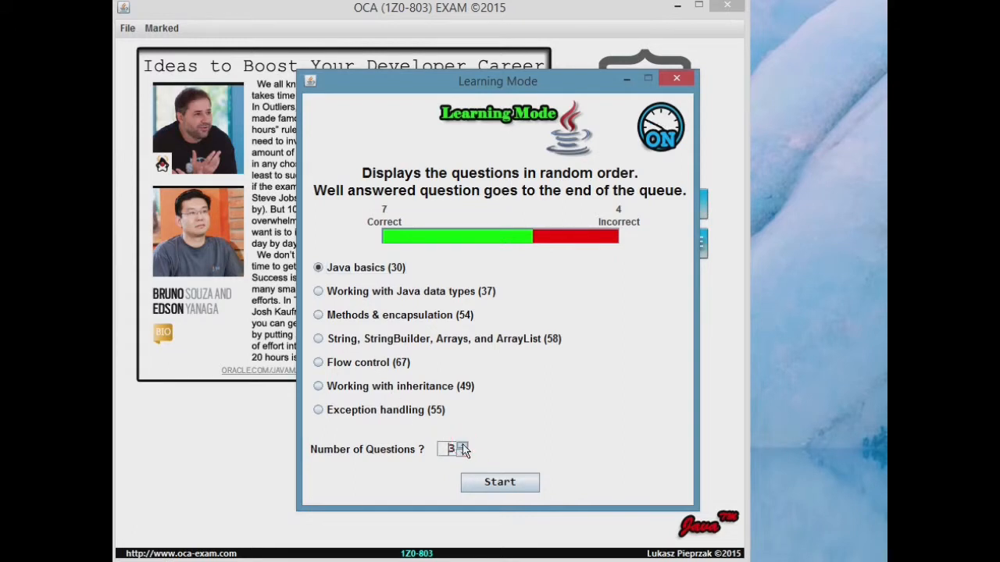
click(462, 447)
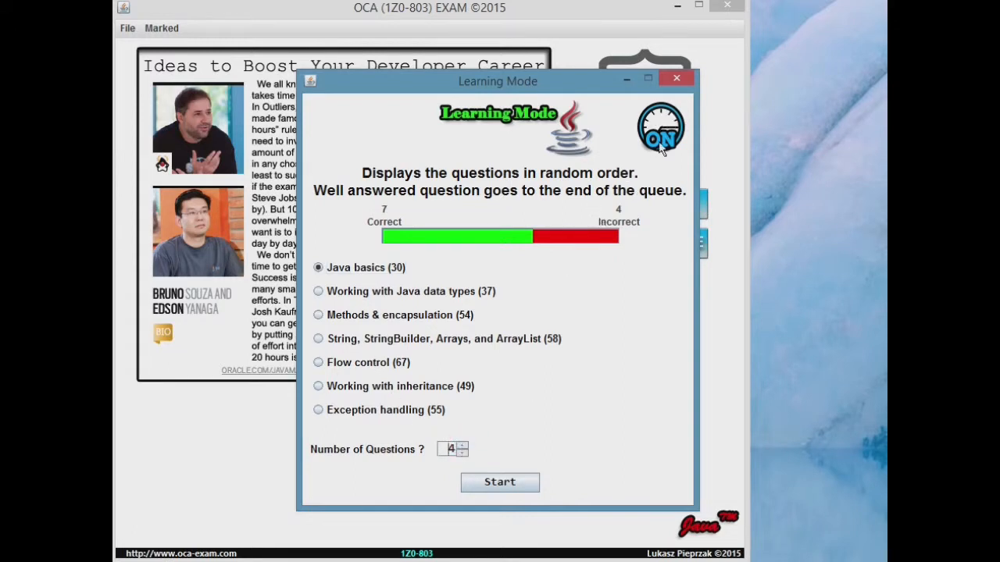
click(659, 128)
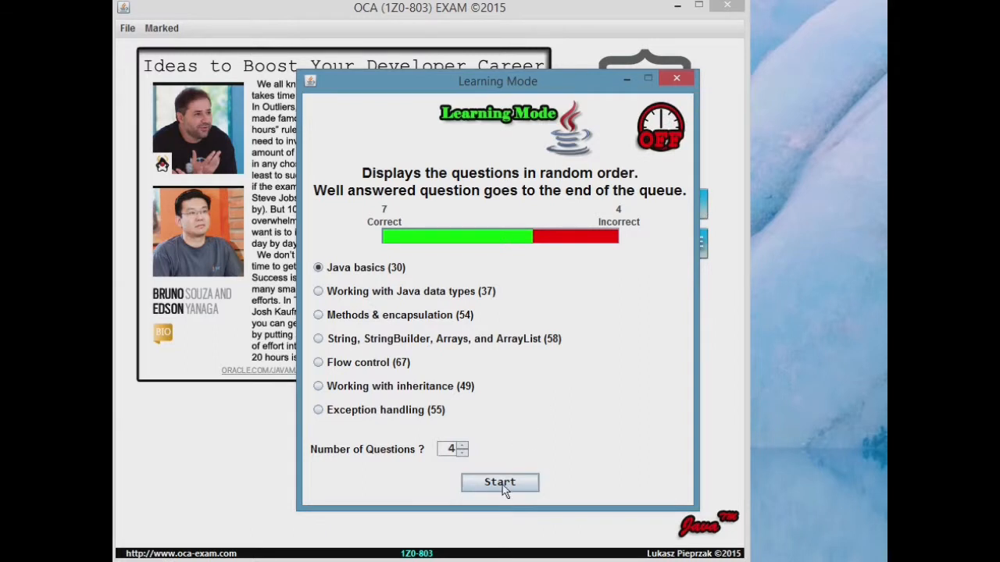
click(499, 481)
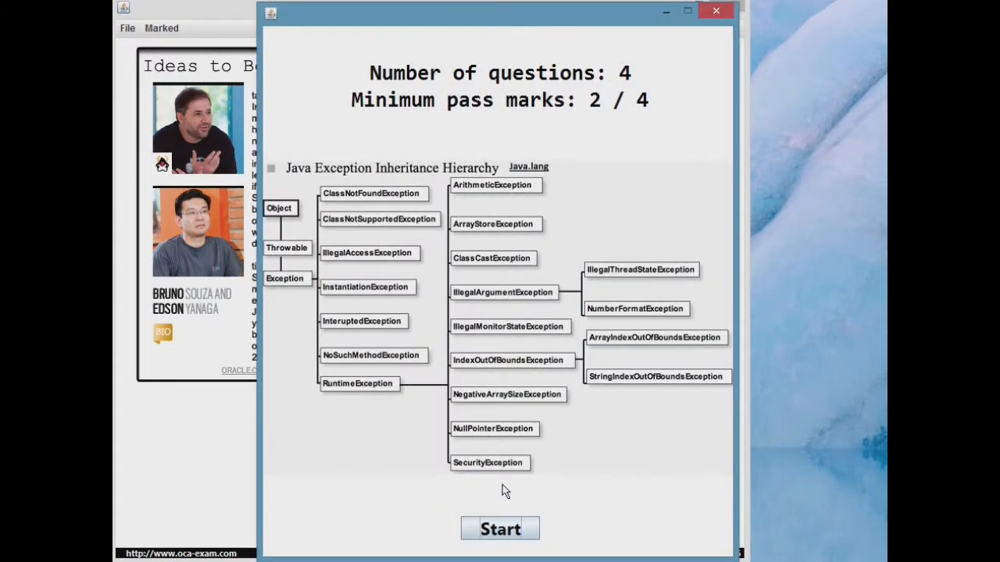
mouse_move(500, 528)
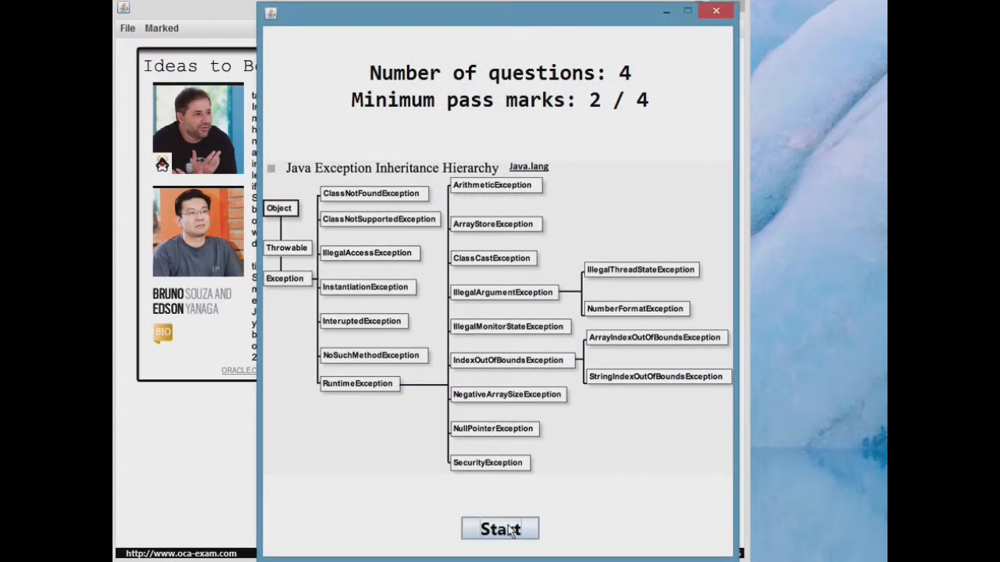
click(500, 528)
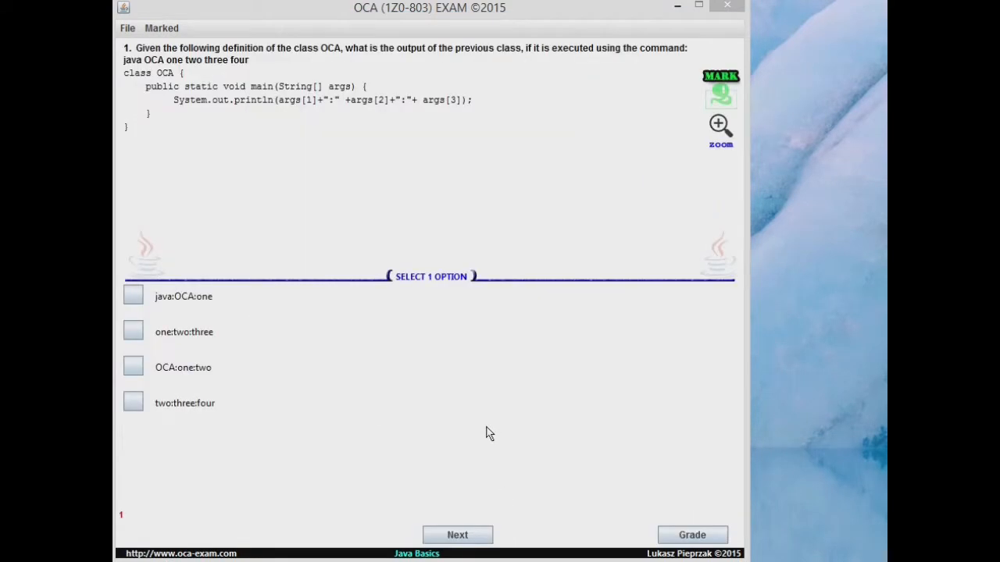
mouse_move(338, 211)
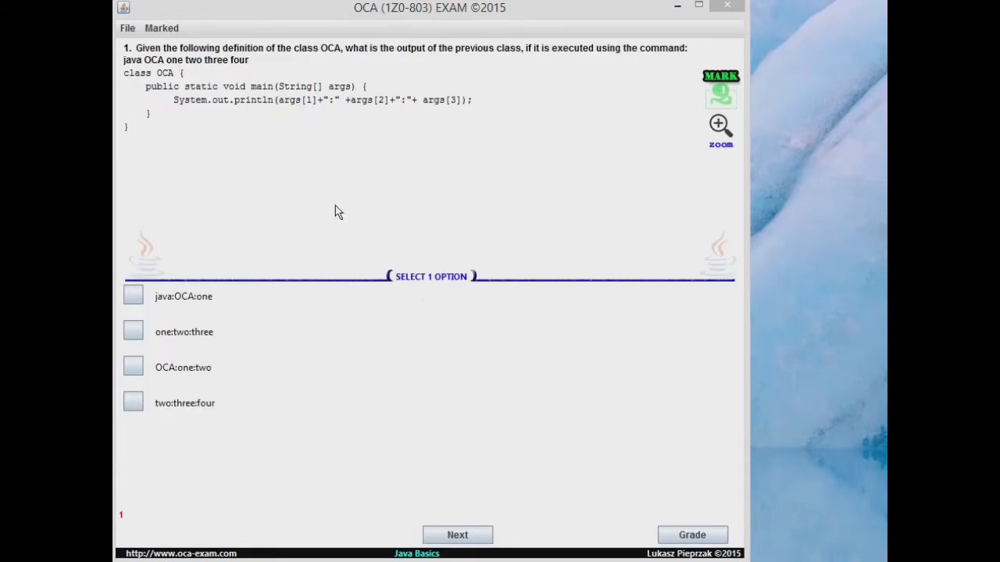
mouse_move(303, 174)
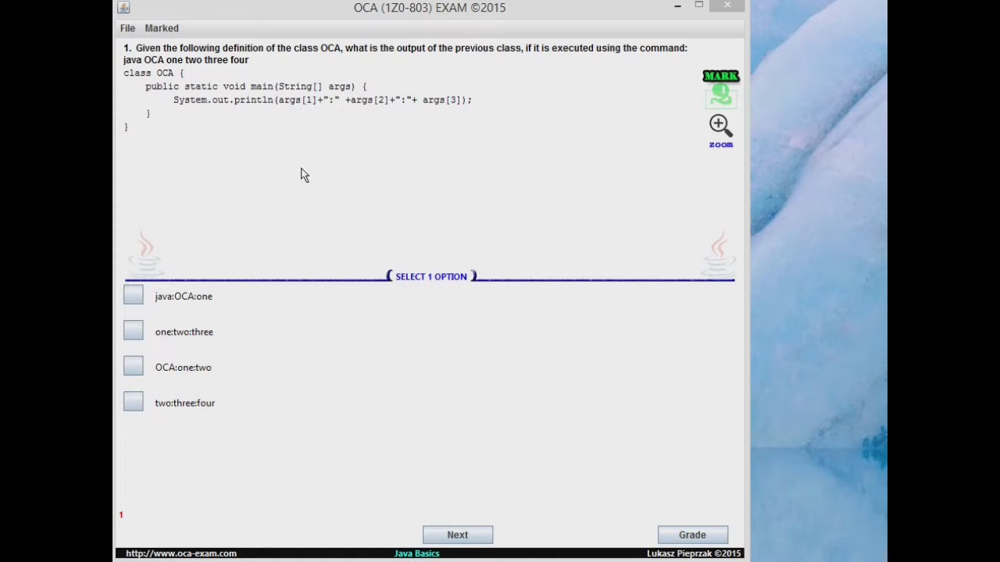
Step: Advance the Java basics session past two questions to the arithmetic output question 3
click(456, 534)
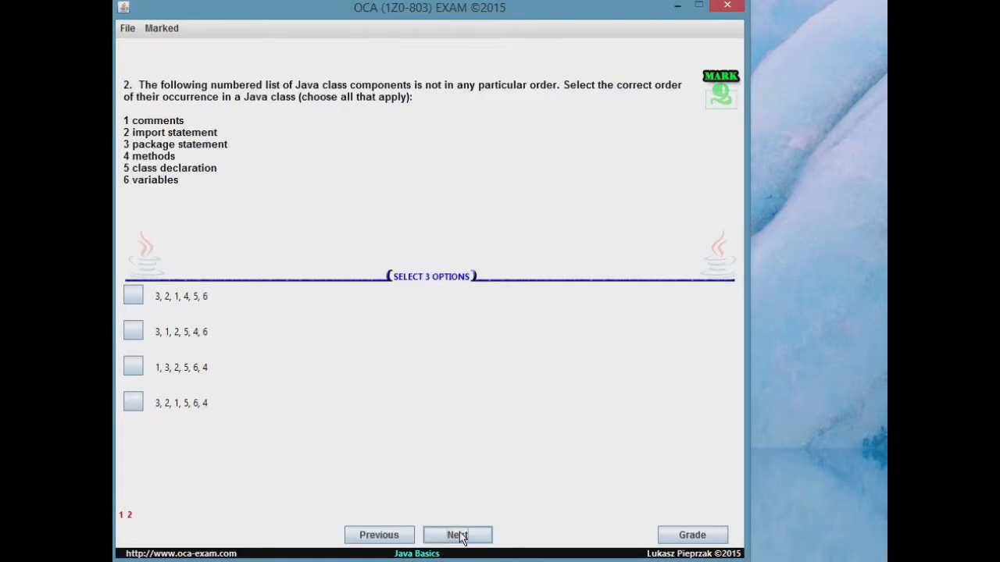
click(456, 534)
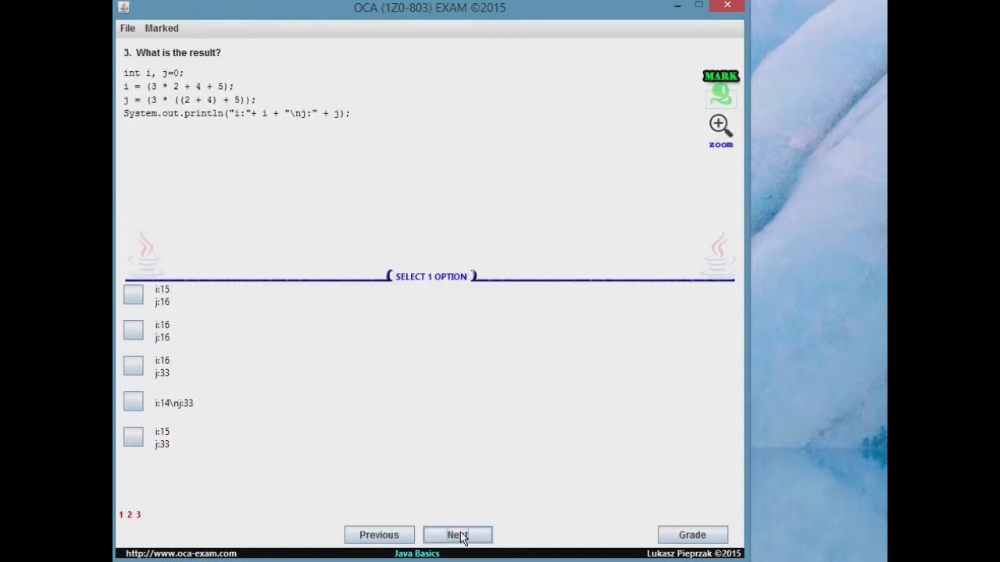
Step: Enlarge the Handset code to read it and mark Compilation error as question 2's answer
click(456, 534)
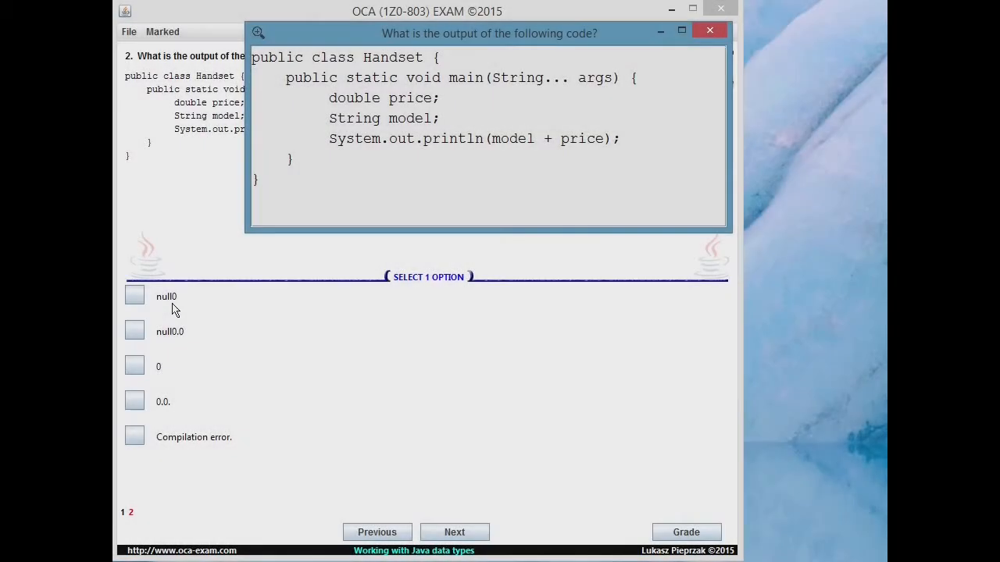
mouse_move(175, 362)
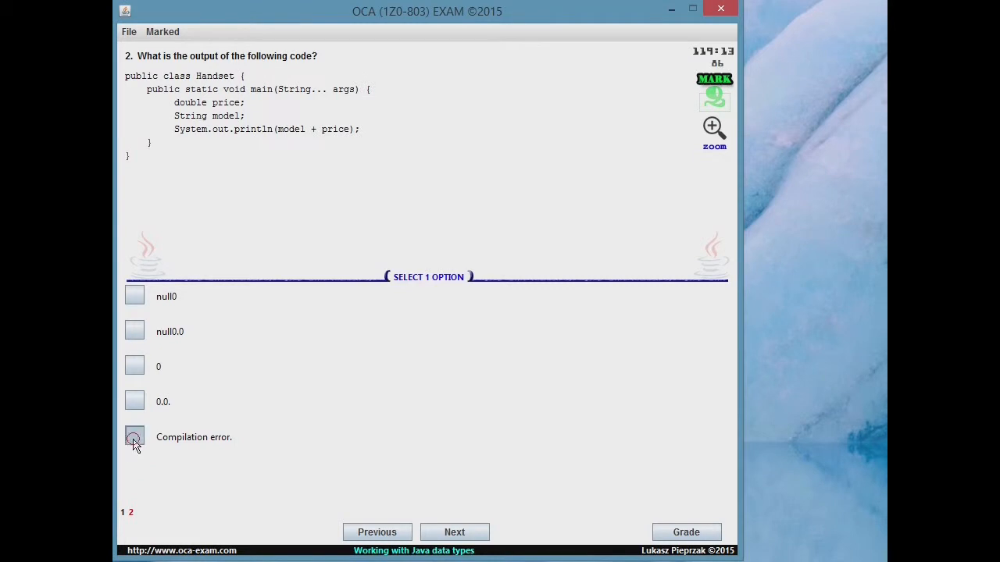
click(670, 9)
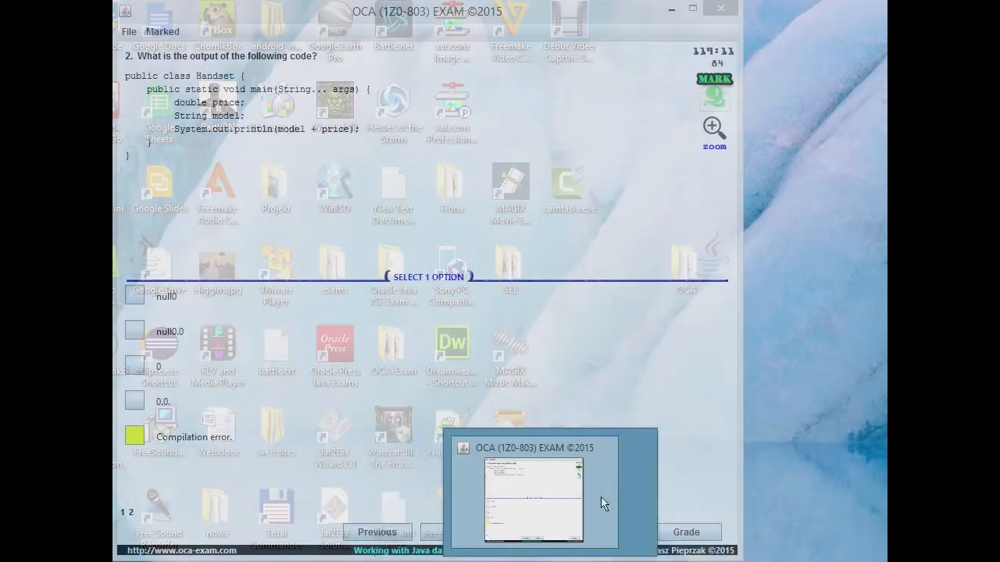
Step: Reach the unchecked exceptions question 3 and tick 'The Exception must be caught'
click(455, 531)
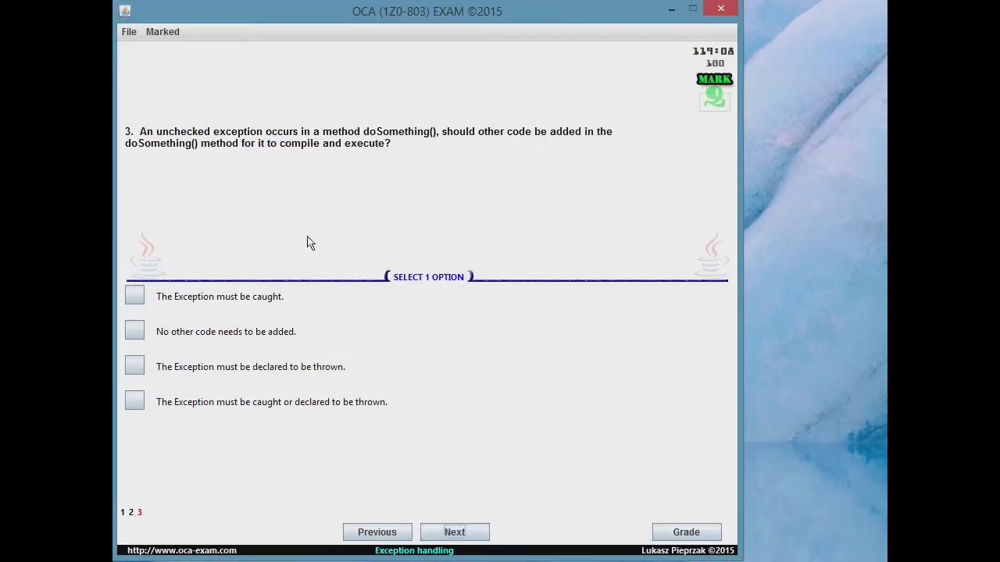
mouse_move(509, 147)
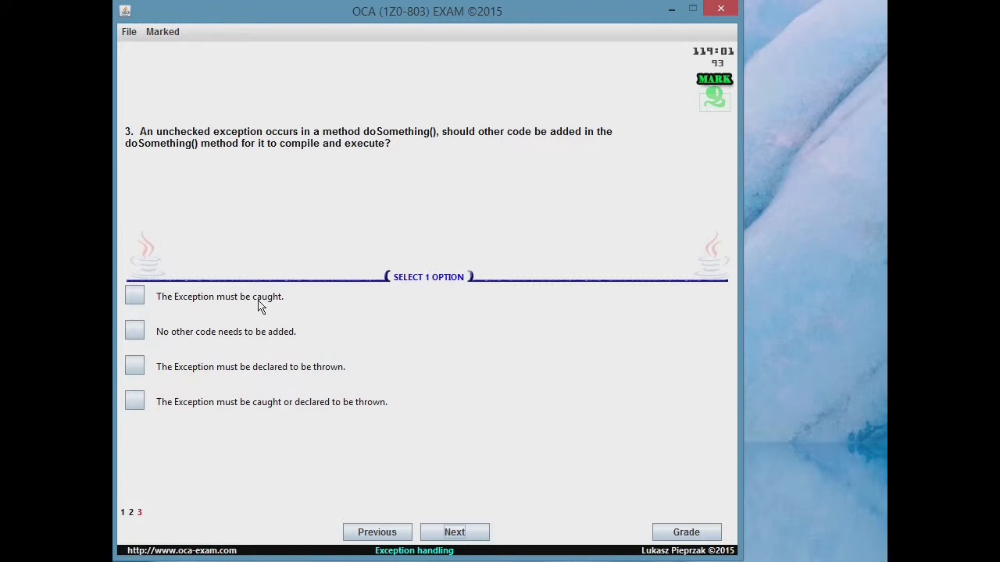
mouse_move(180, 381)
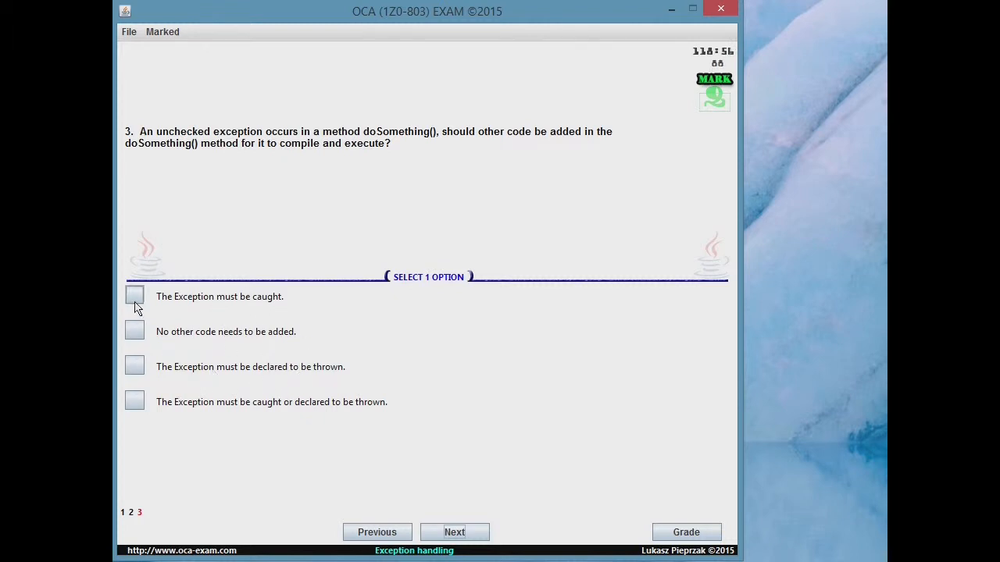
click(134, 297)
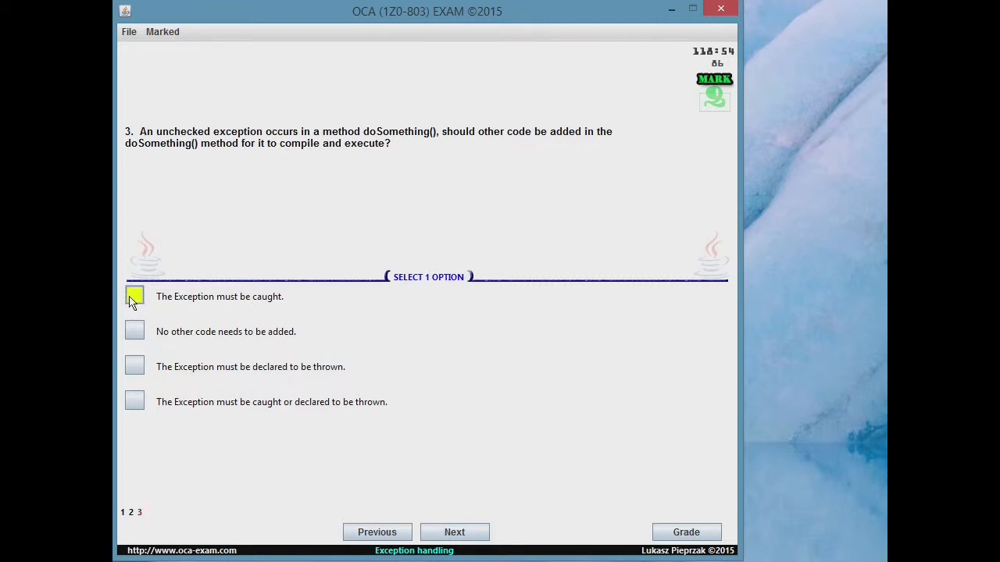